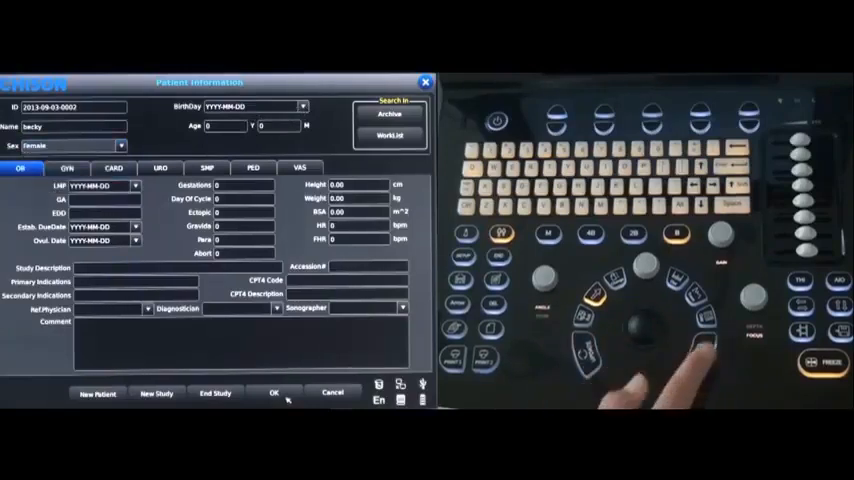
Step: Confirm the new female patient's name, ID, sex and birthday with OK
left_click(274, 392)
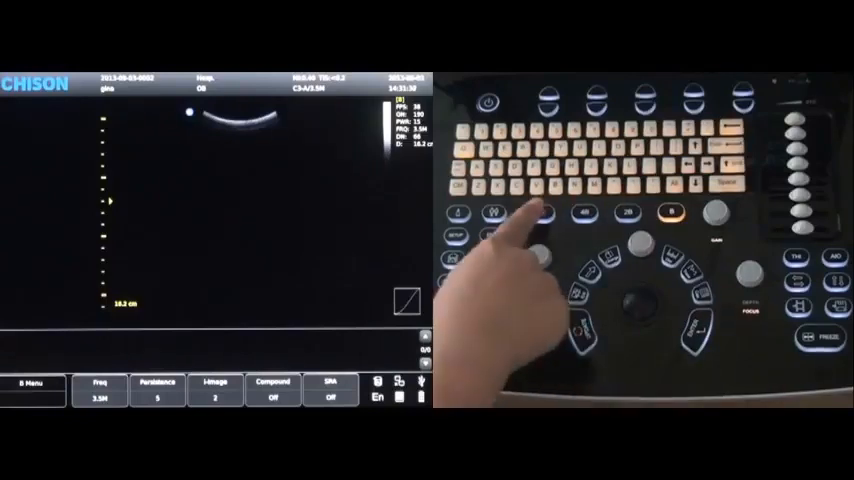
Step: Enter M-mode and switch the layout to show the time-motion trace alone
left_click(540, 212)
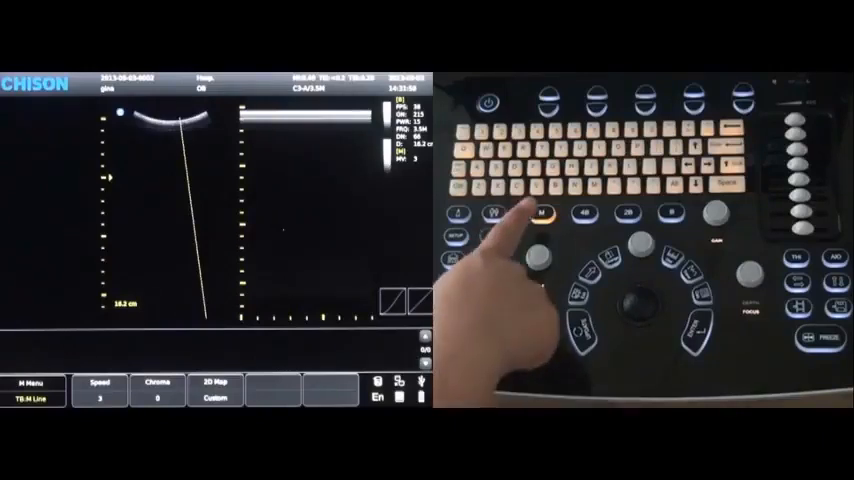
left_click(540, 212)
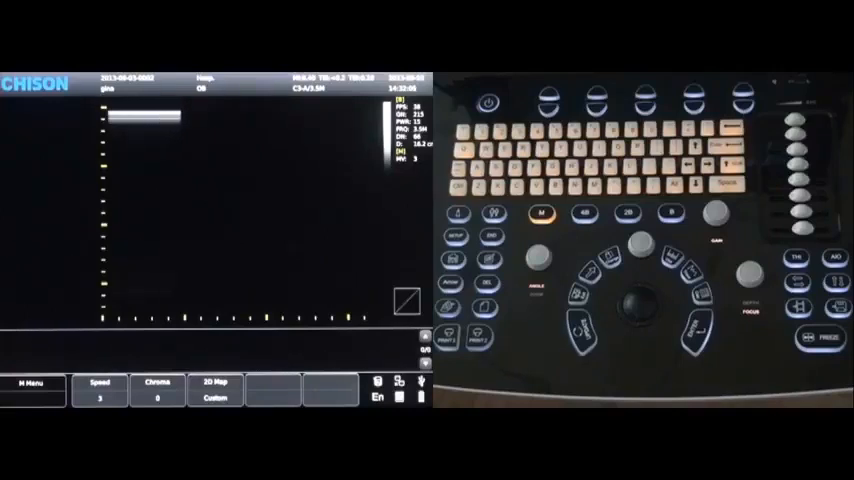
Step: Freeze and place a distance caliper measurement on the B-mode image
left_click(822, 336)
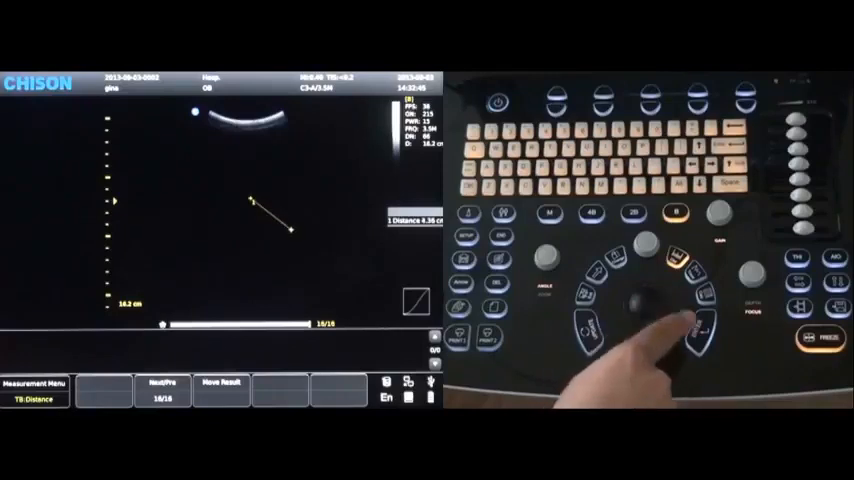
left_click(678, 256)
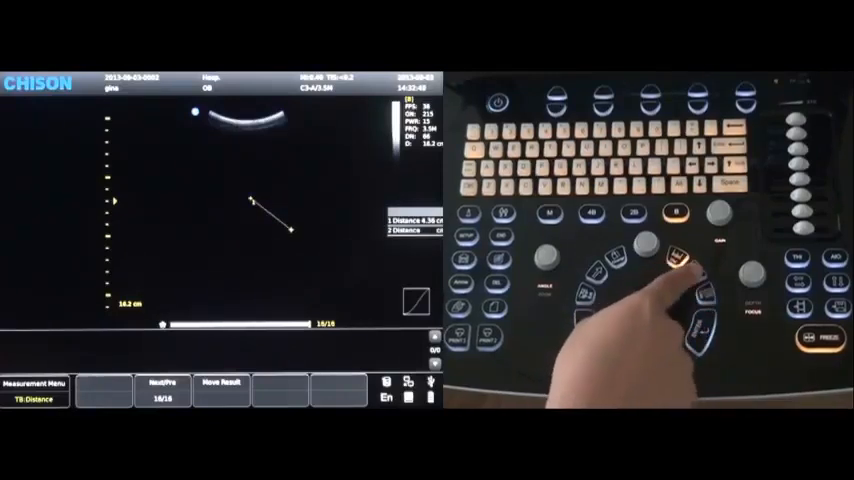
left_click(680, 270)
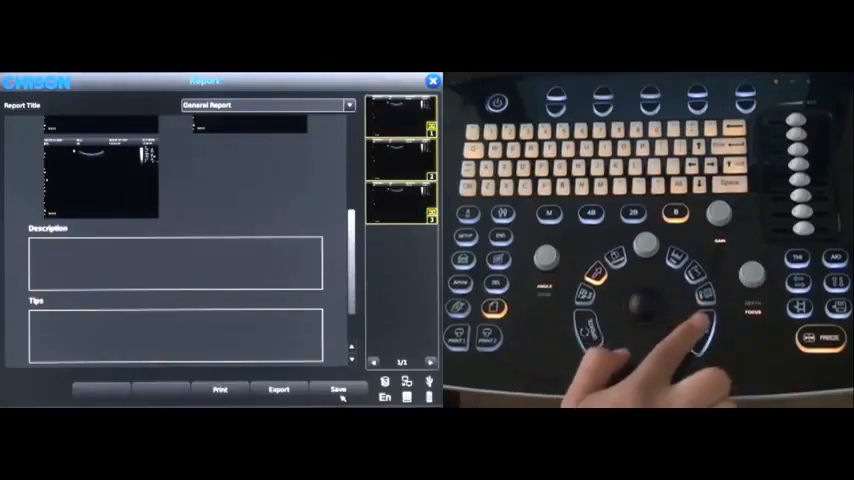
Step: Save the General Report and send it to print
left_click(338, 388)
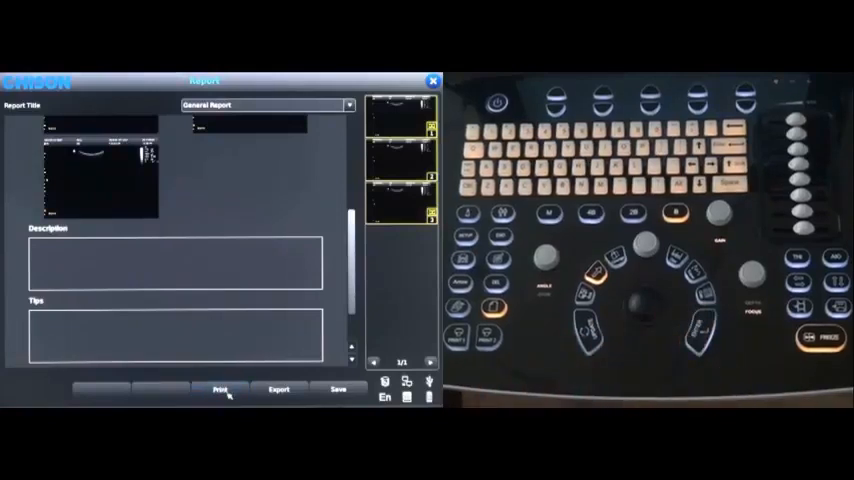
left_click(220, 388)
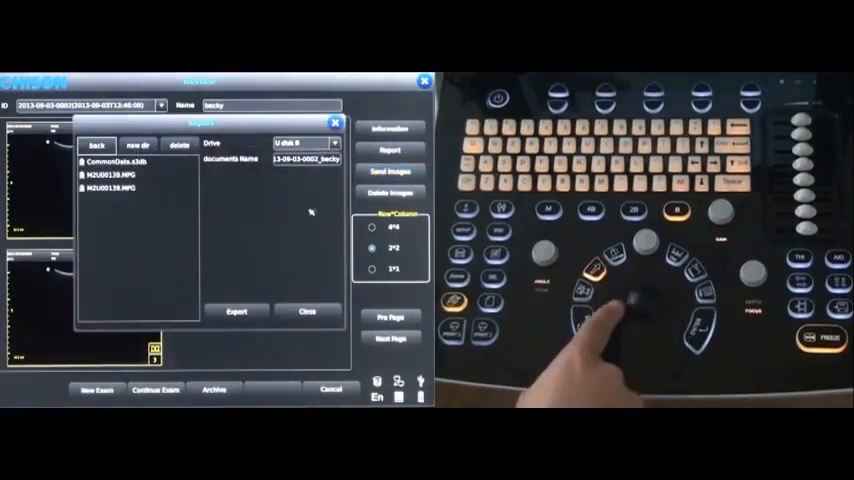
Step: Export the selected exam's files from the archive to the USB drive
left_click(236, 312)
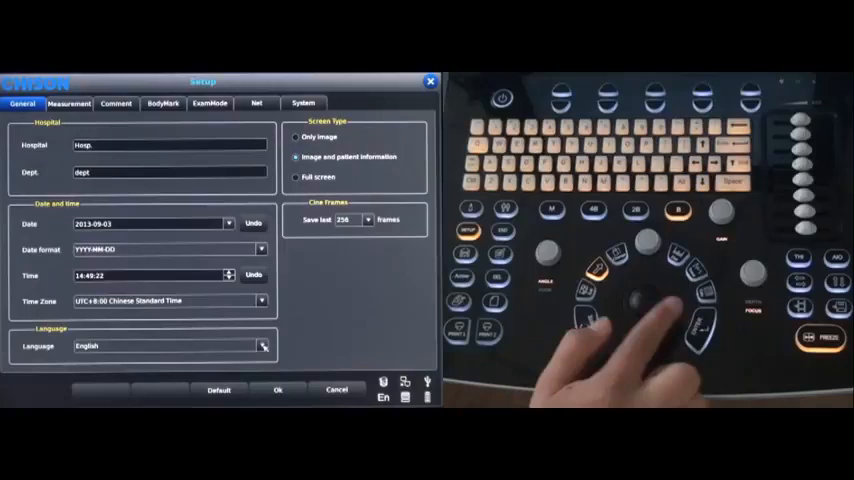
Step: Set the interface language to English on the General setup tab
left_click(262, 346)
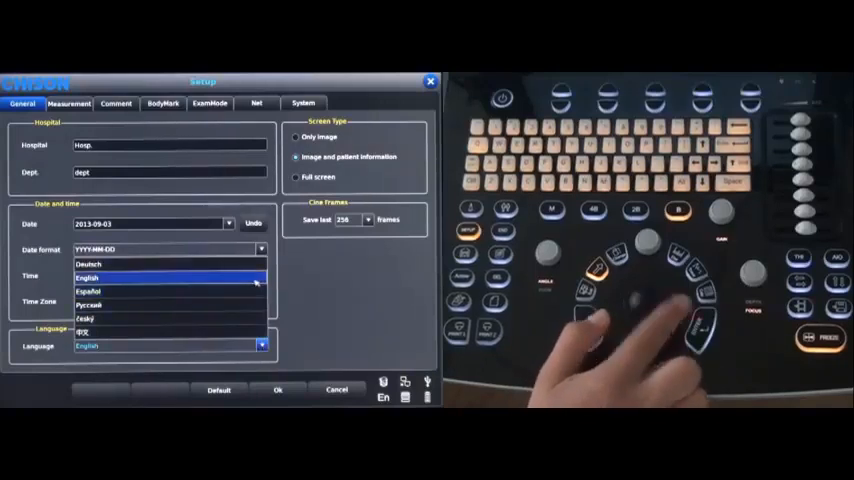
left_click(88, 276)
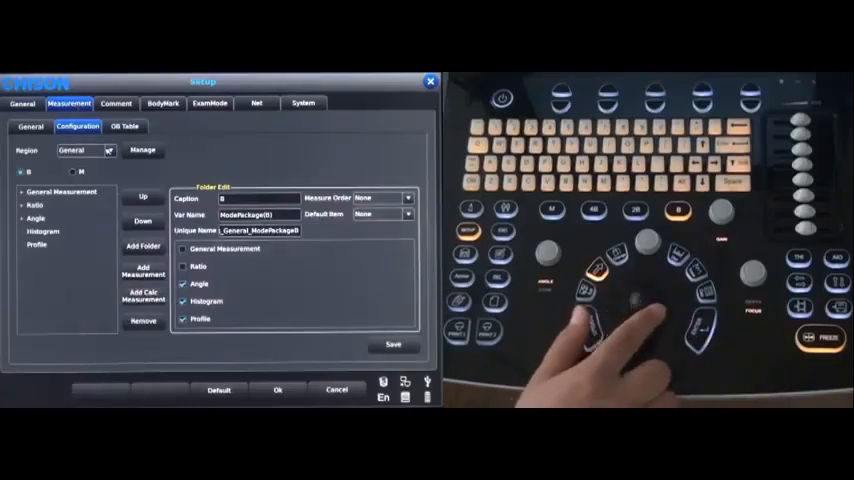
Step: Choose the Obstetric measurement region and save the configuration, confirming with Yes
left_click(108, 150)
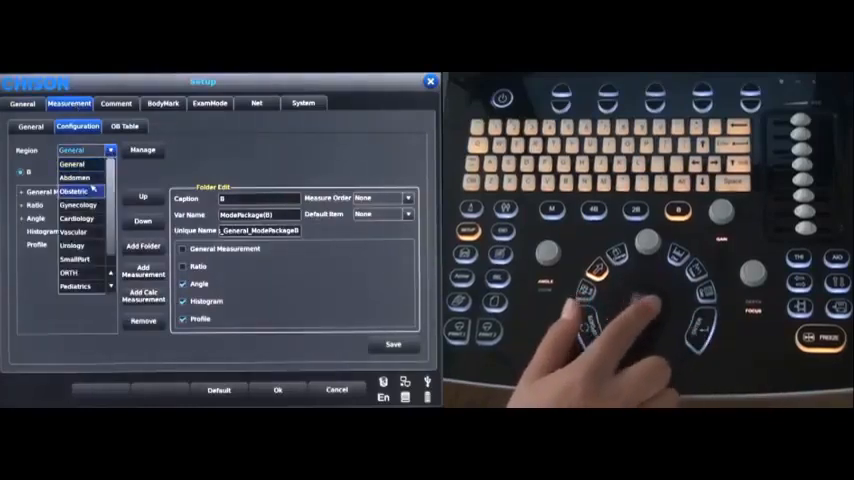
left_click(78, 192)
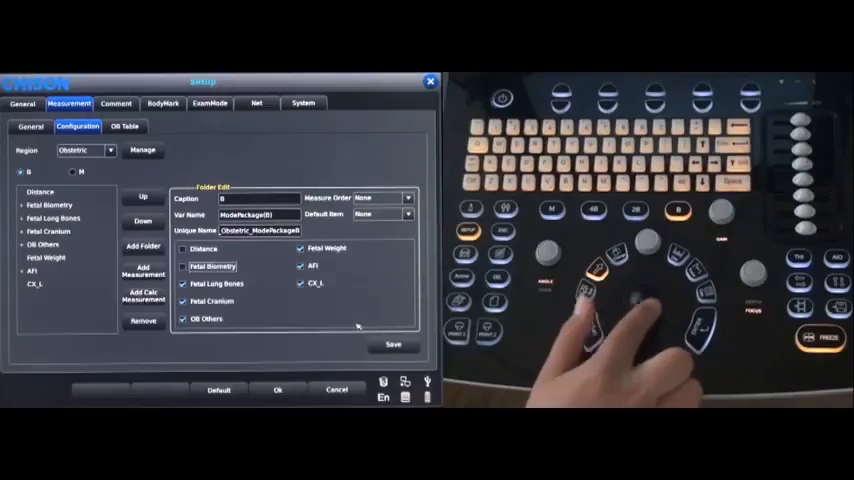
left_click(392, 344)
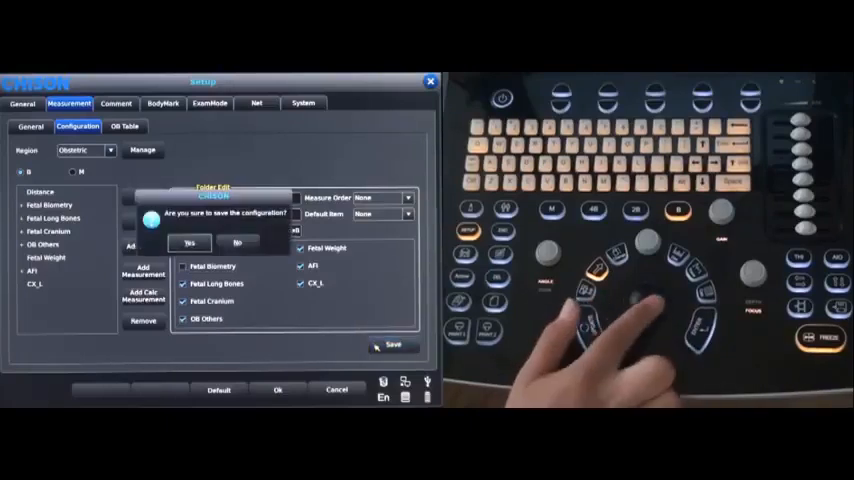
left_click(188, 242)
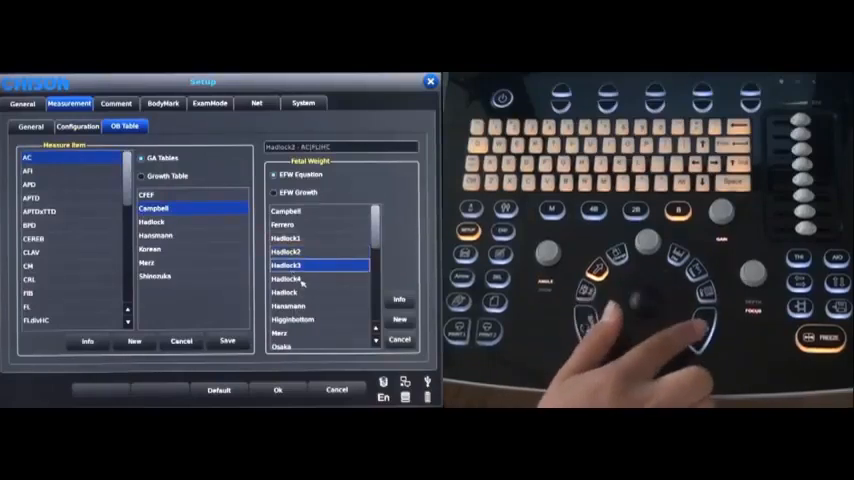
Step: Select Hadlock4 as the OB fetal weight formula, then move through Comment to ExamMode settings
left_click(290, 278)
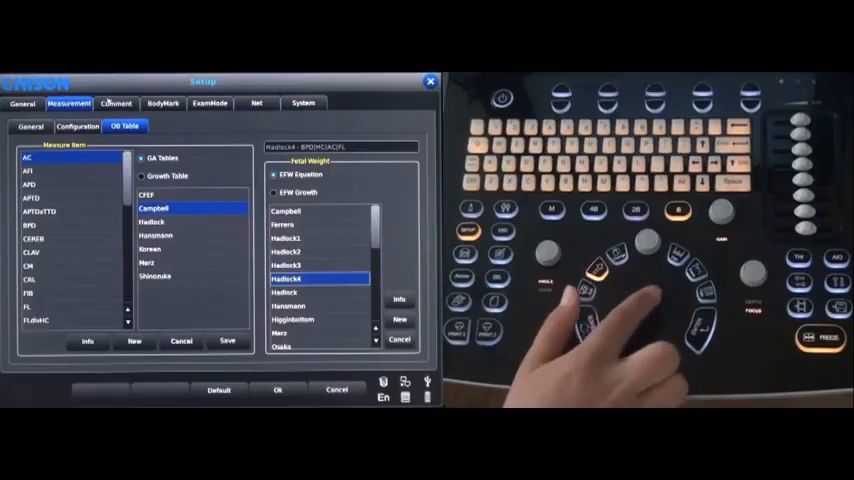
left_click(116, 104)
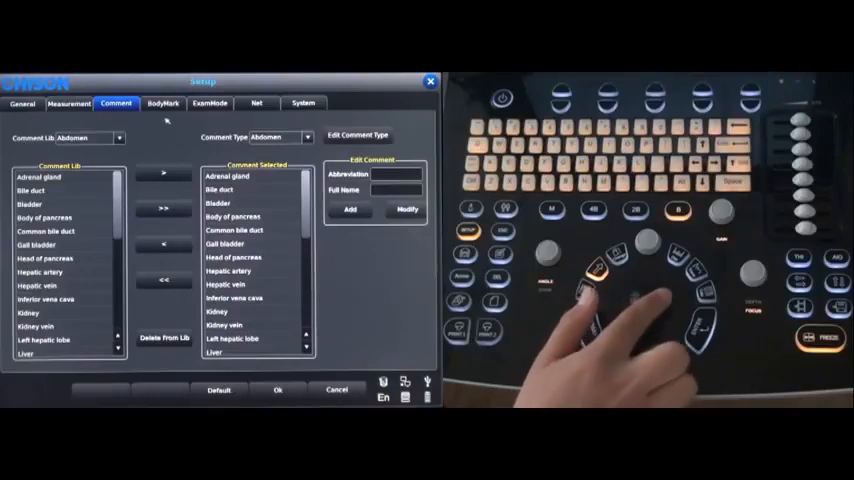
left_click(208, 104)
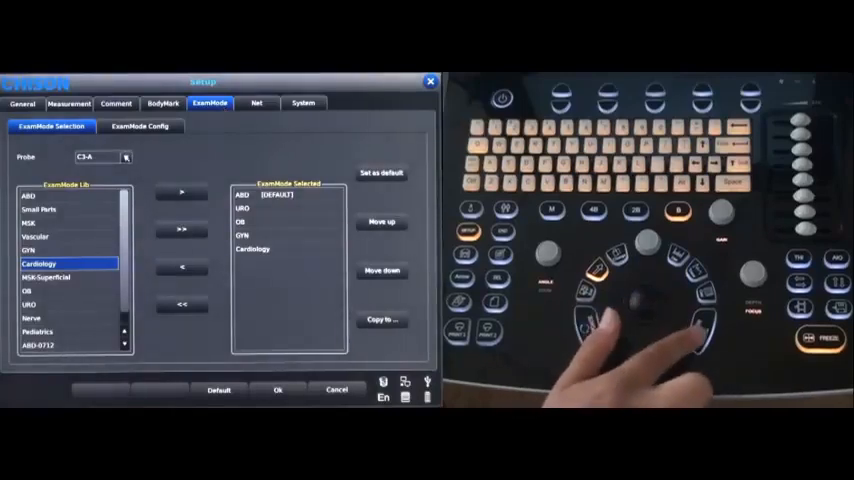
Step: Switch exam modes to the L7M-A probe, save the changes, then view Net and System settings
left_click(126, 156)
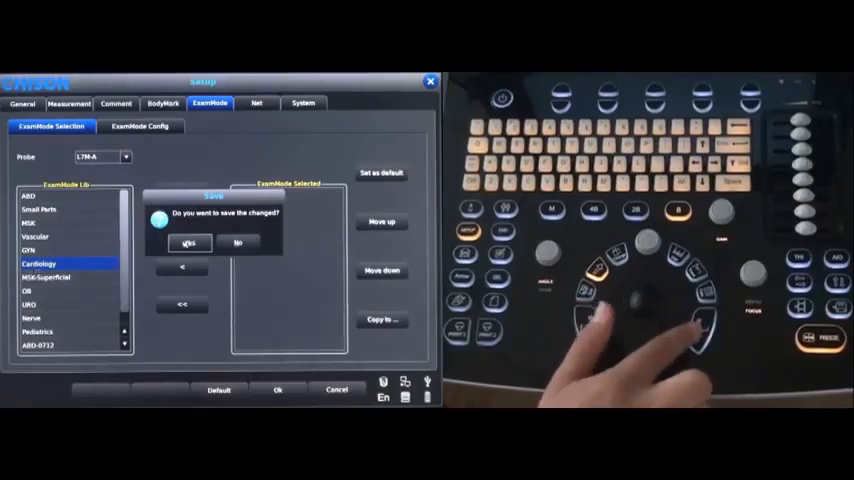
left_click(188, 244)
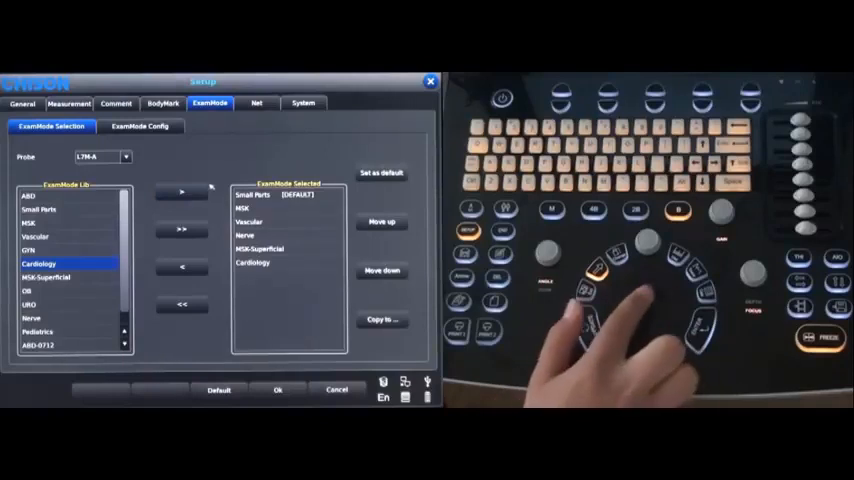
left_click(256, 104)
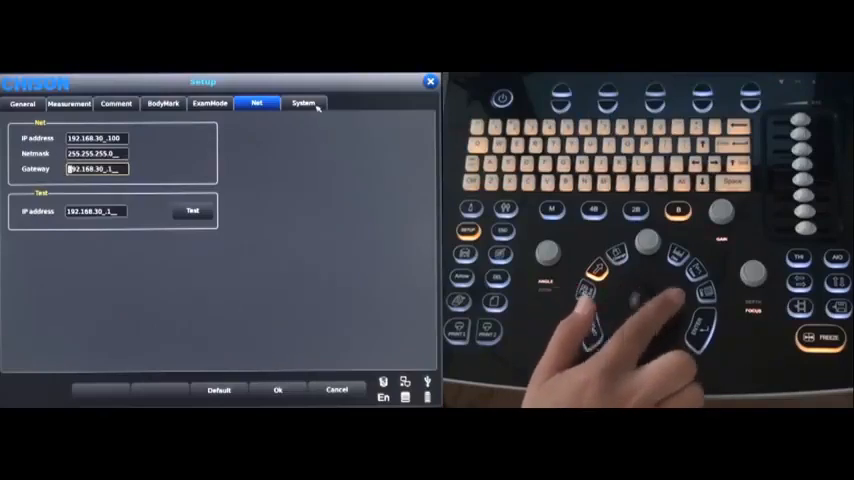
left_click(304, 104)
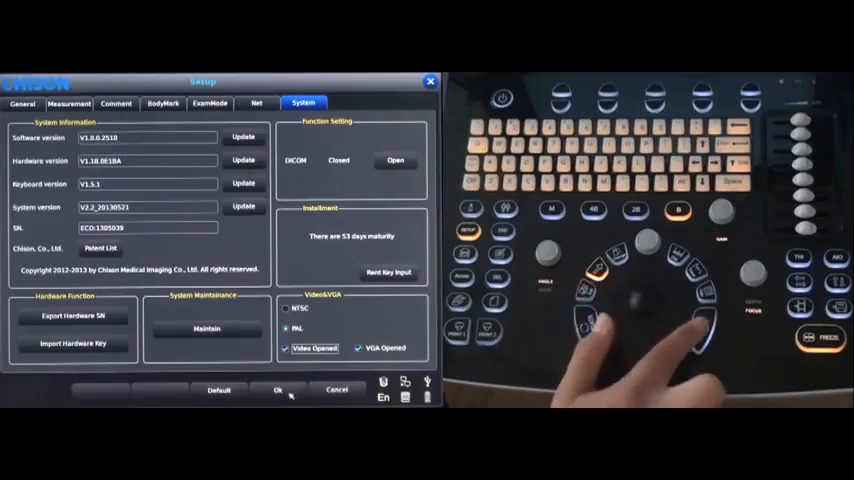
Step: Exit Setup with OK and return to live B-mode imaging
left_click(278, 390)
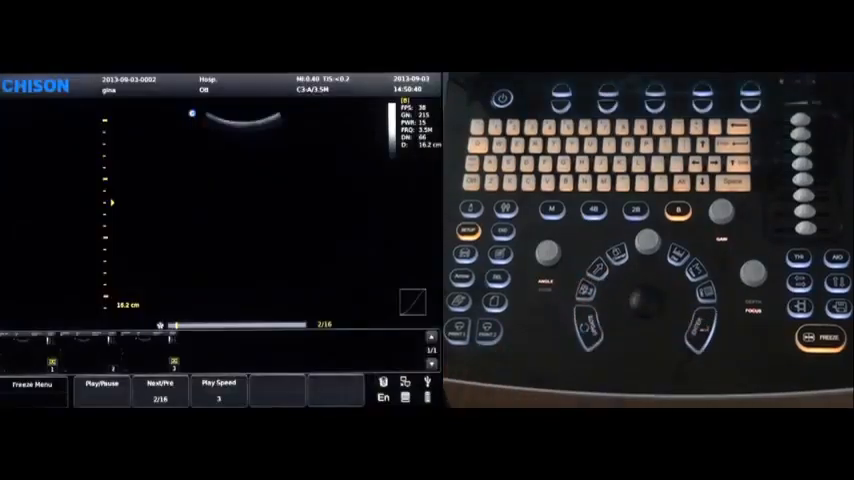